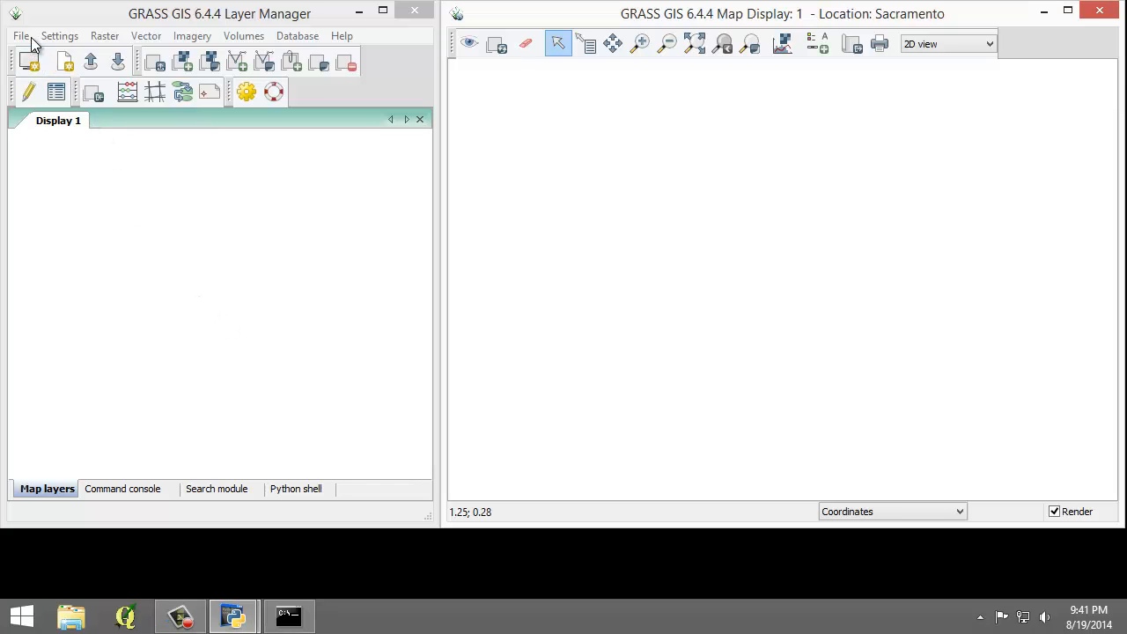
Open the File menu to reach the Import raster data submenu
click(21, 37)
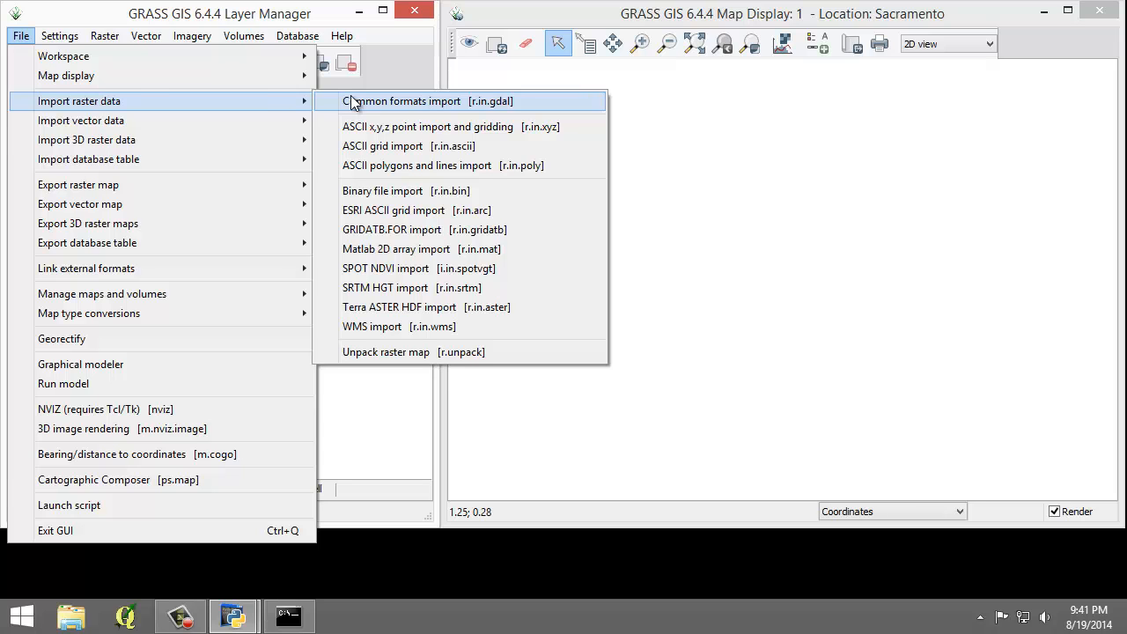
Import tm_sacsub.img from Lab 6 Data as Erdas Imagine Images, without adding layers to the tree
click(418, 100)
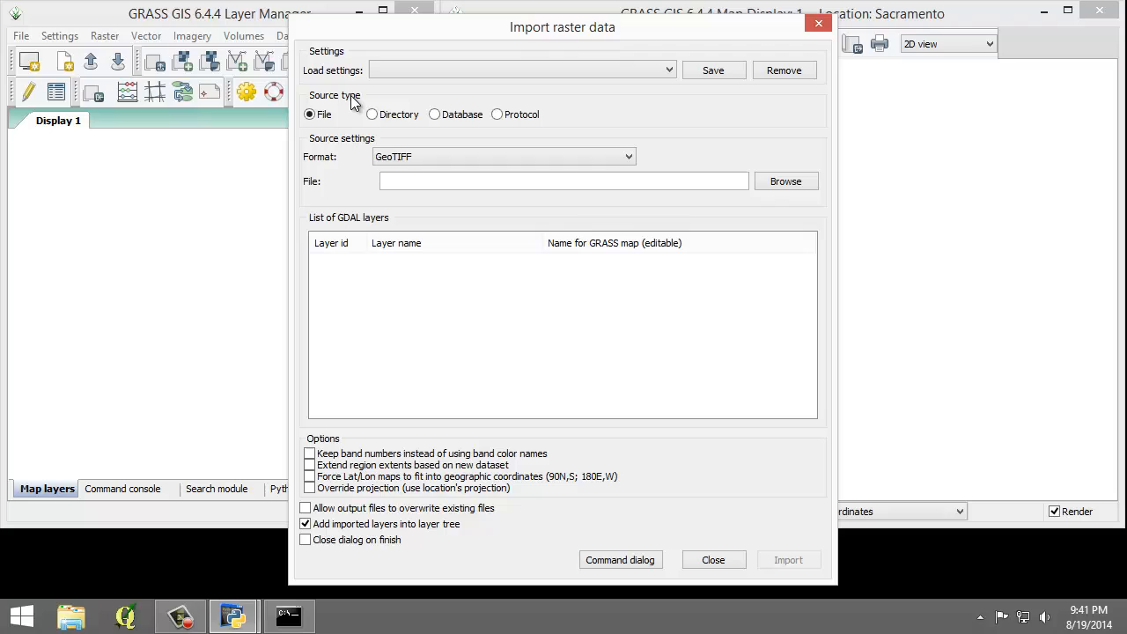
mouse_move(356, 108)
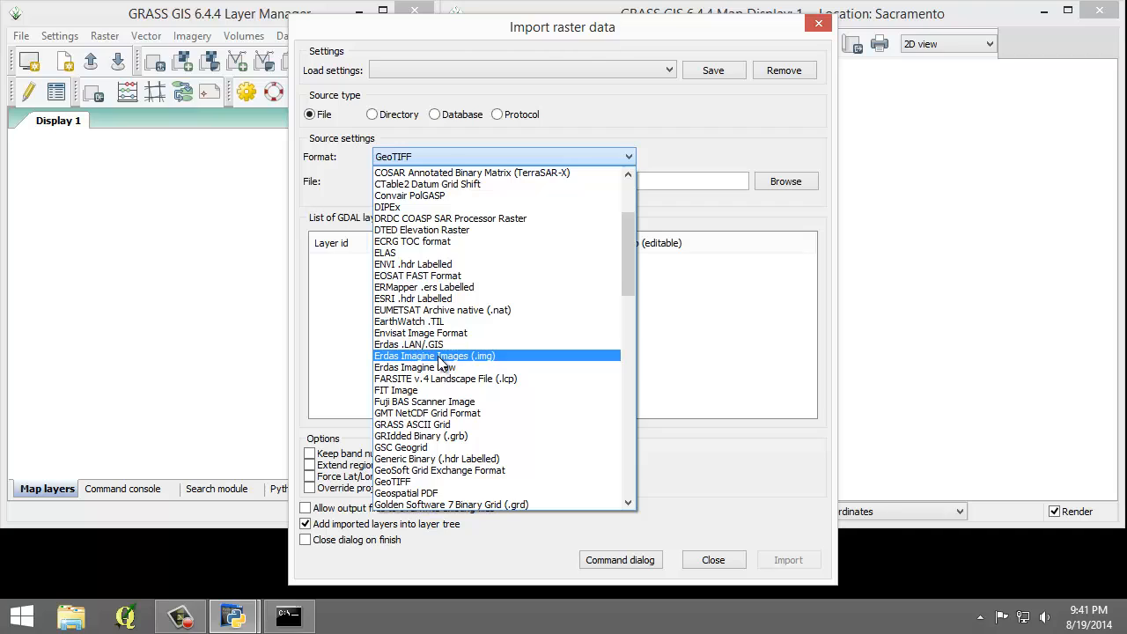
click(435, 355)
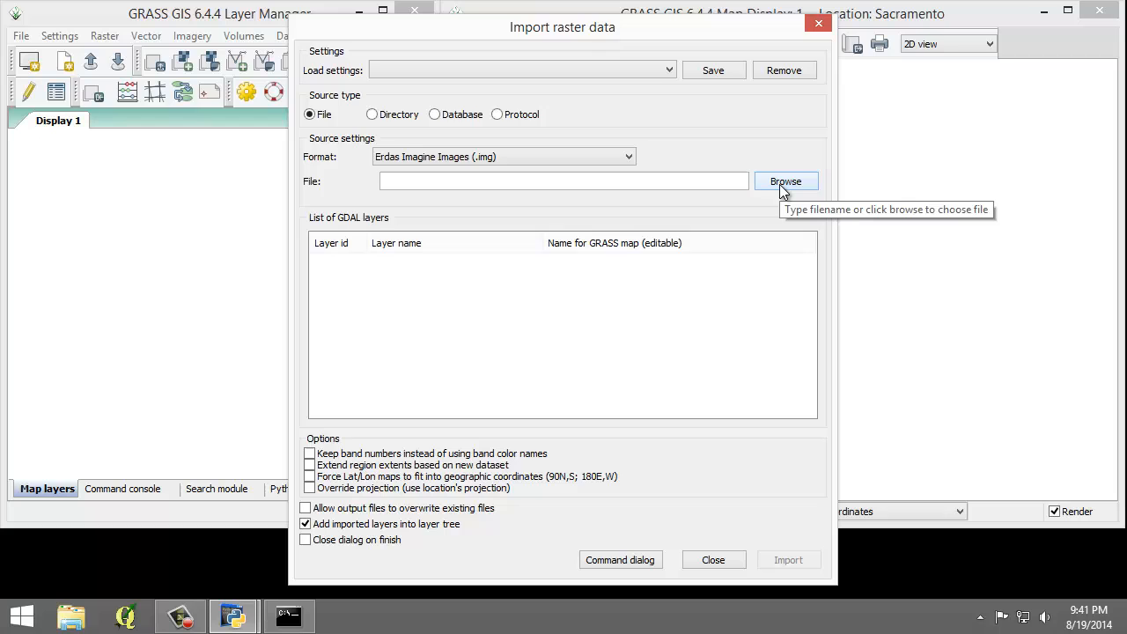
click(786, 182)
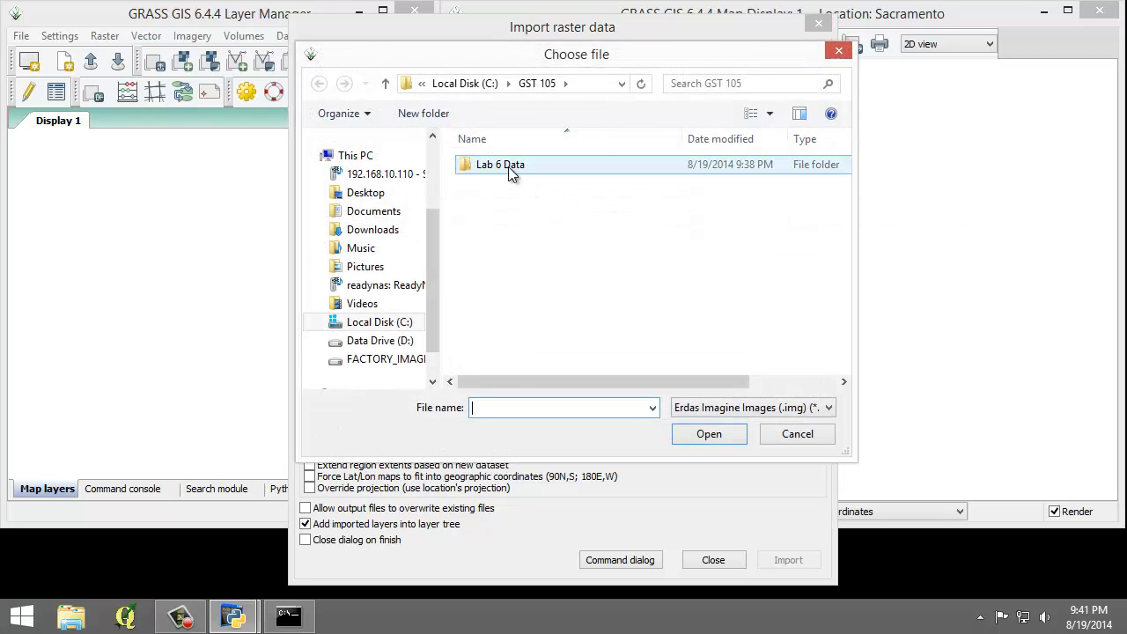
double_click(498, 164)
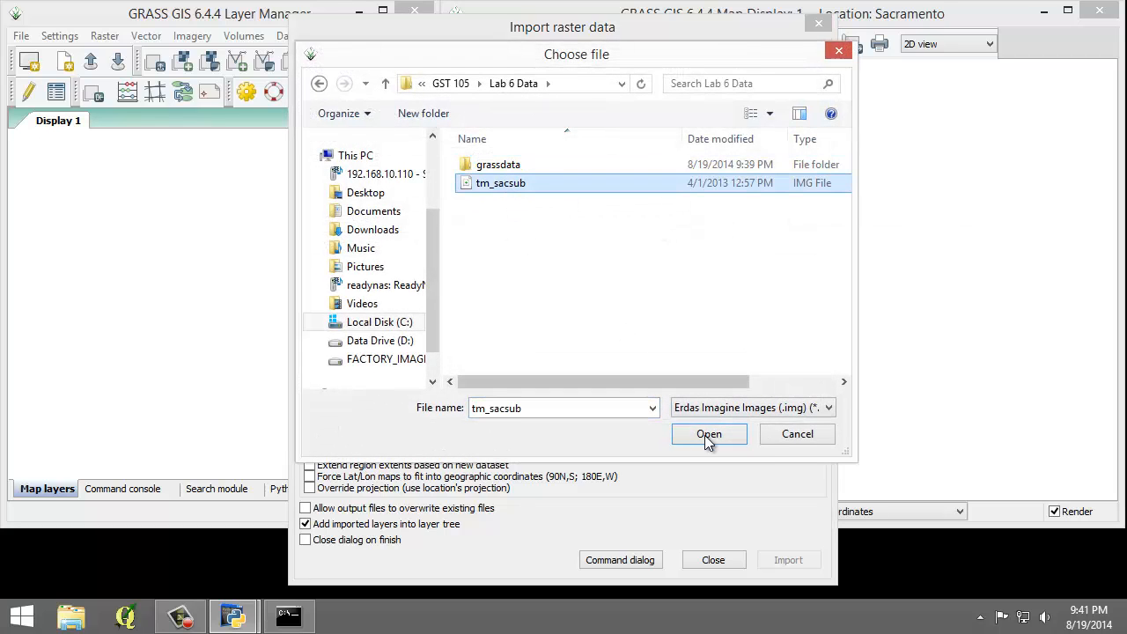
click(709, 434)
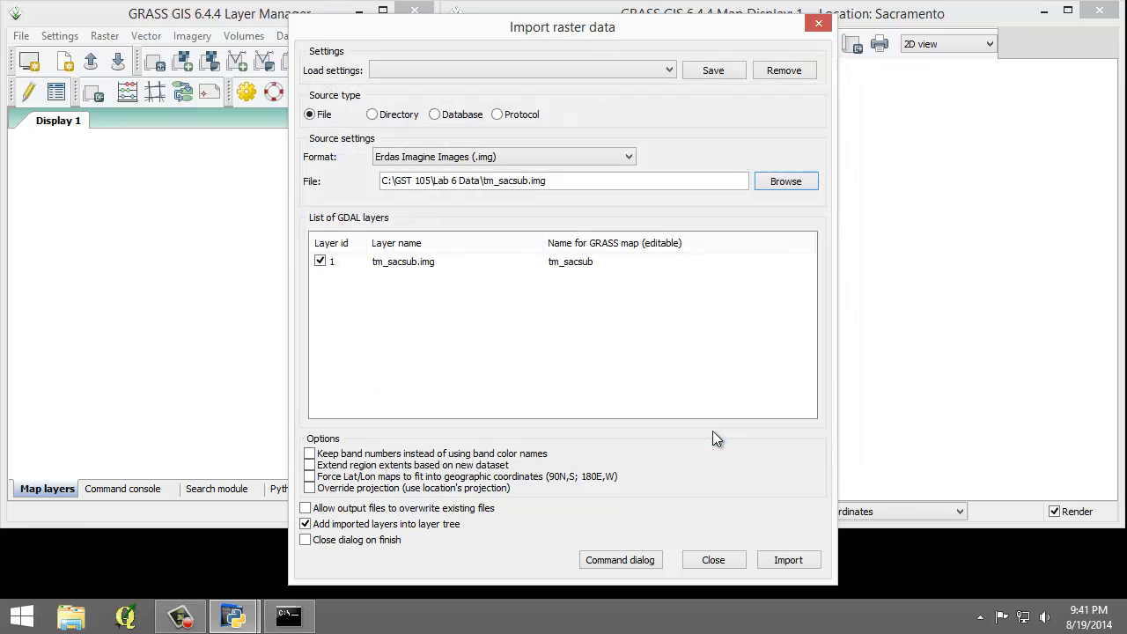
mouse_move(371, 302)
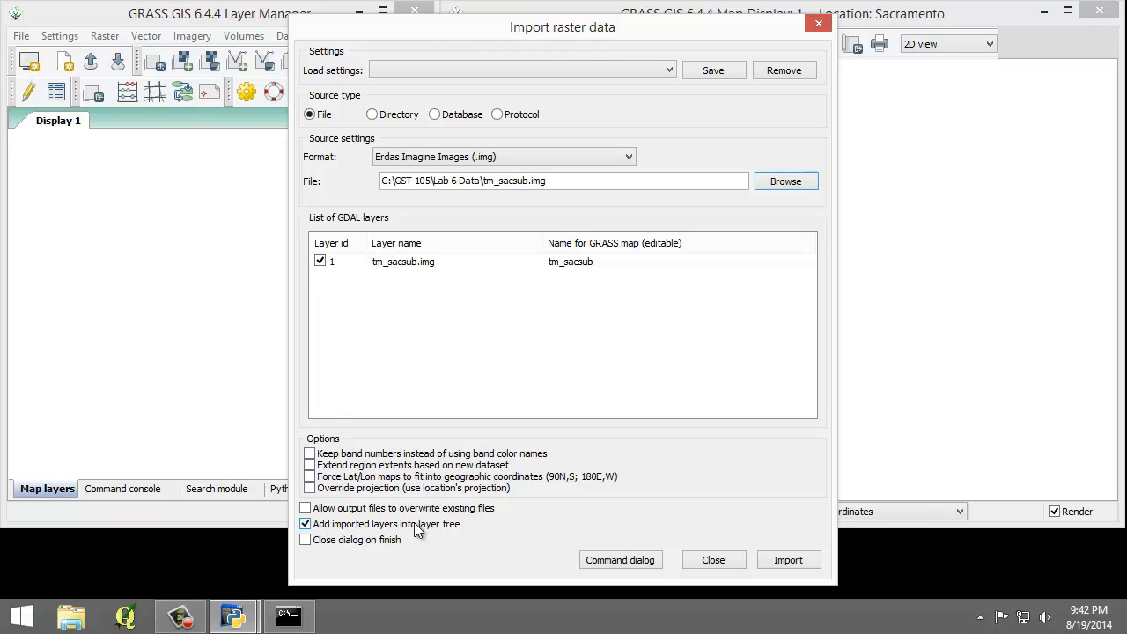
mouse_move(356, 528)
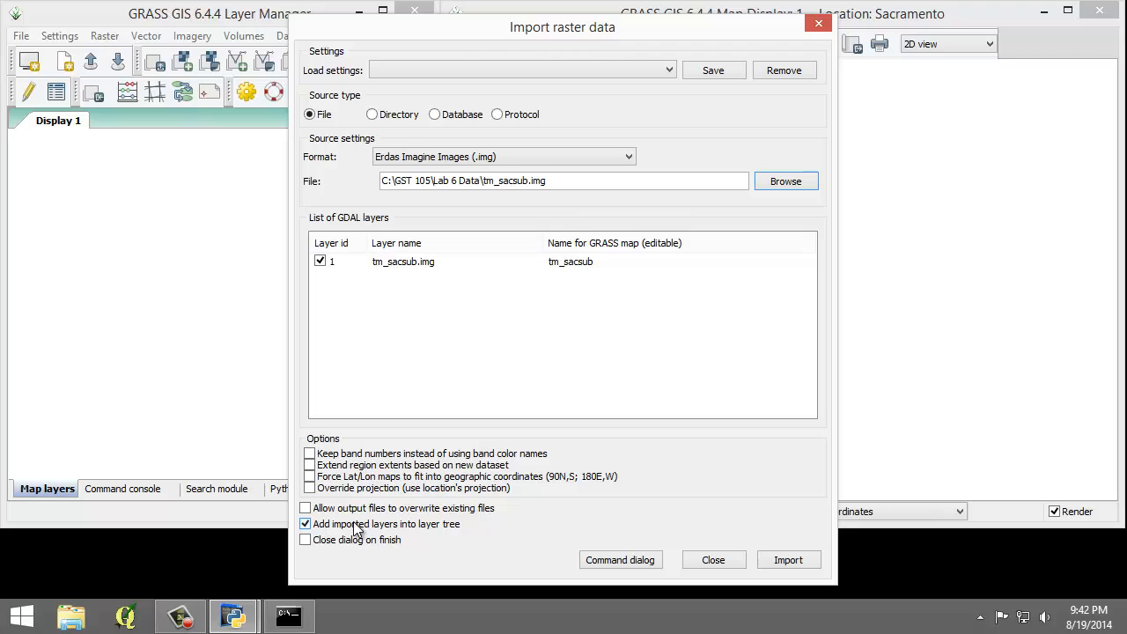
click(306, 524)
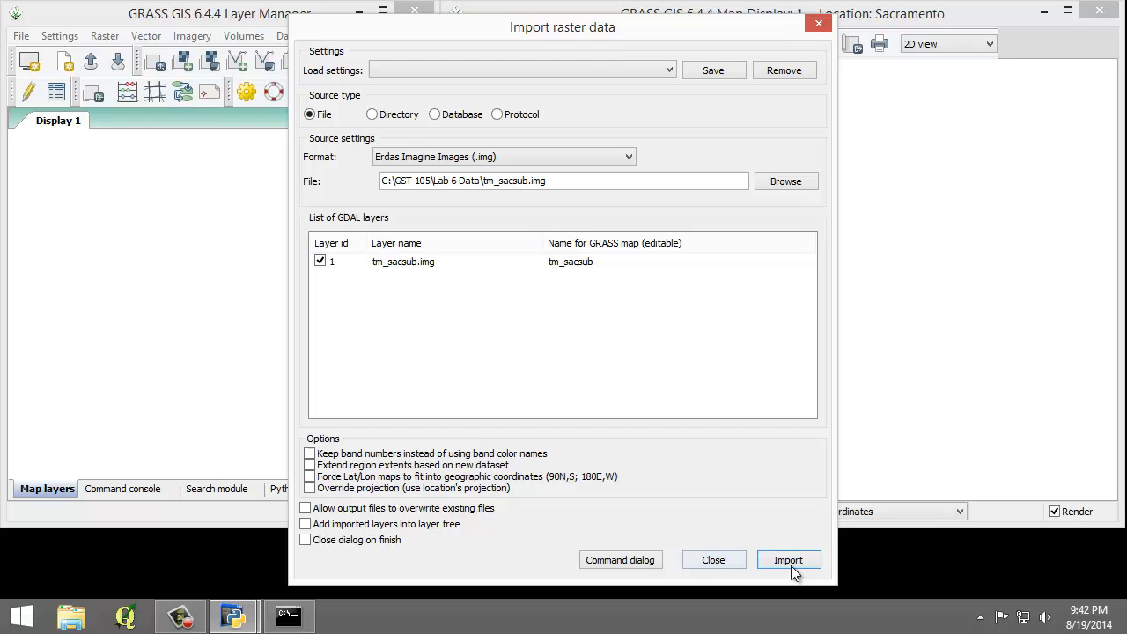
click(788, 560)
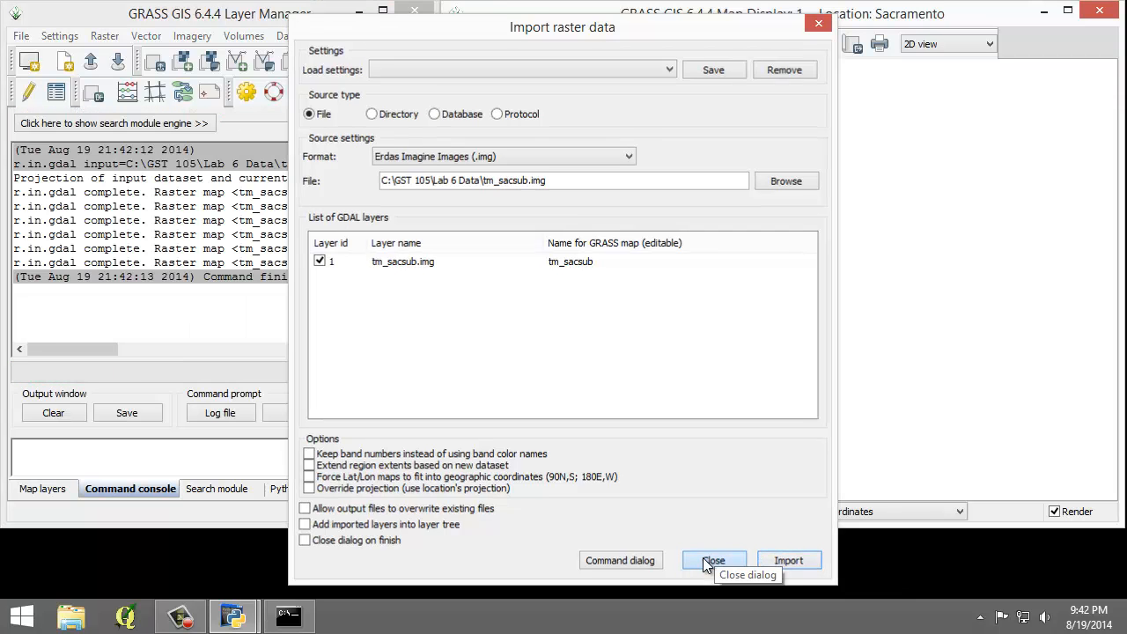
click(713, 559)
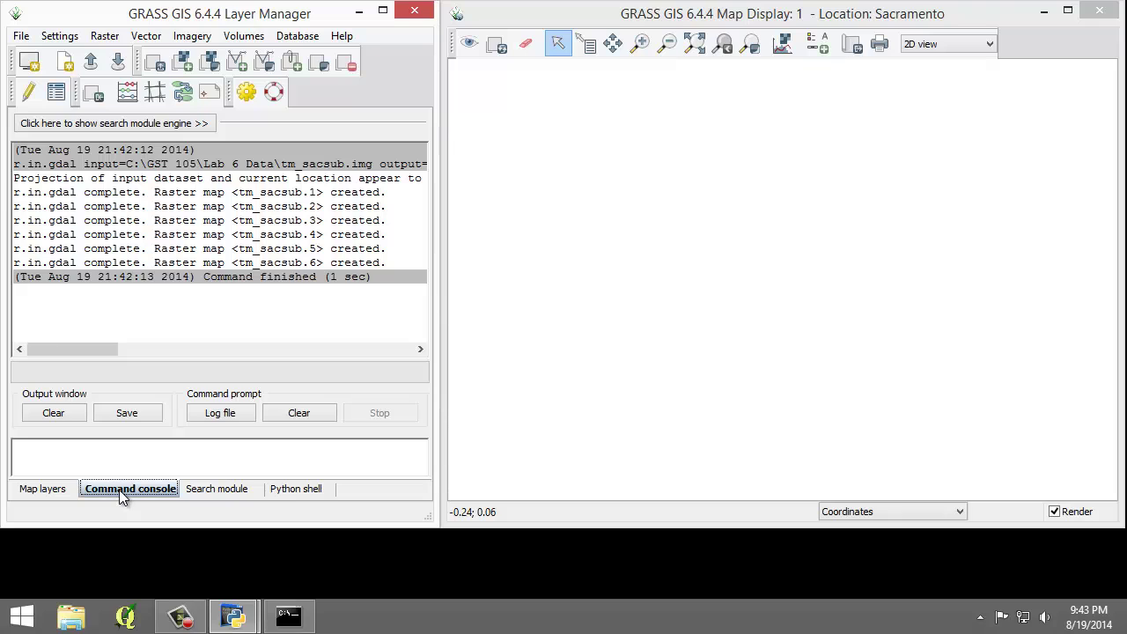
mouse_move(199, 36)
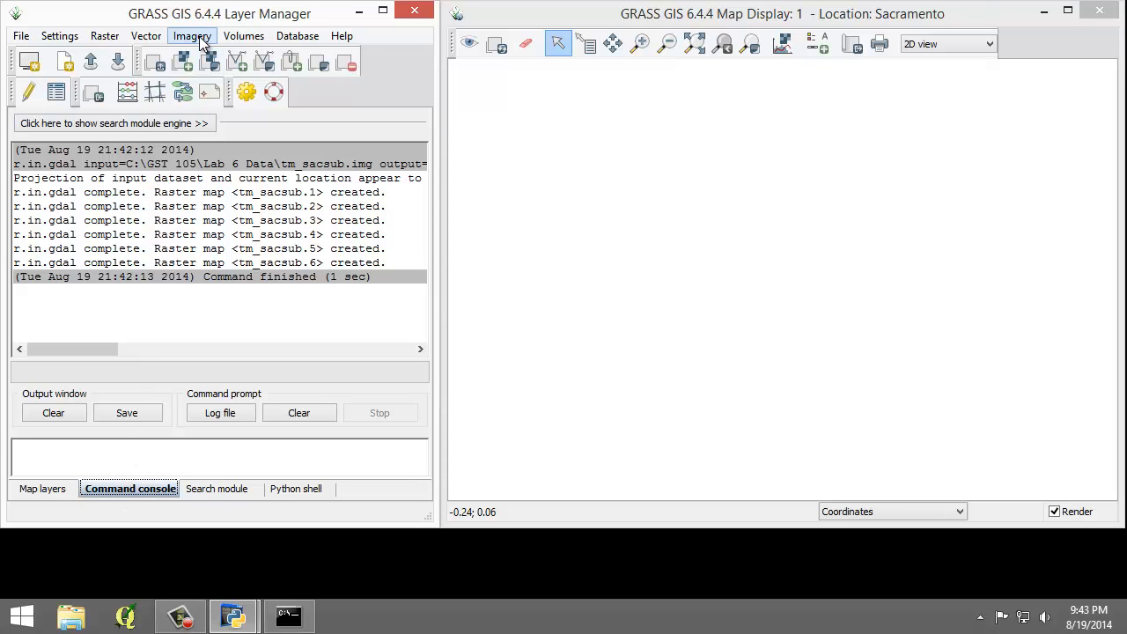
Open the Imagery menu toward Develop images and groups
click(192, 36)
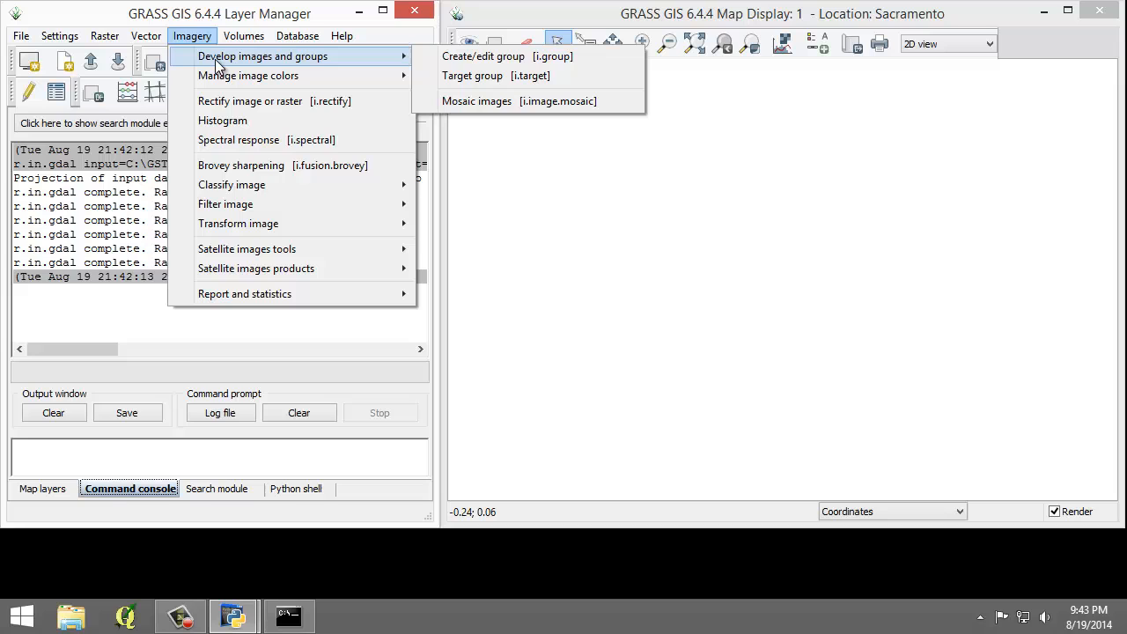
Name the group tm_sacsub_group, add all six tm_sacsub maps, and also define the sub-group
click(503, 58)
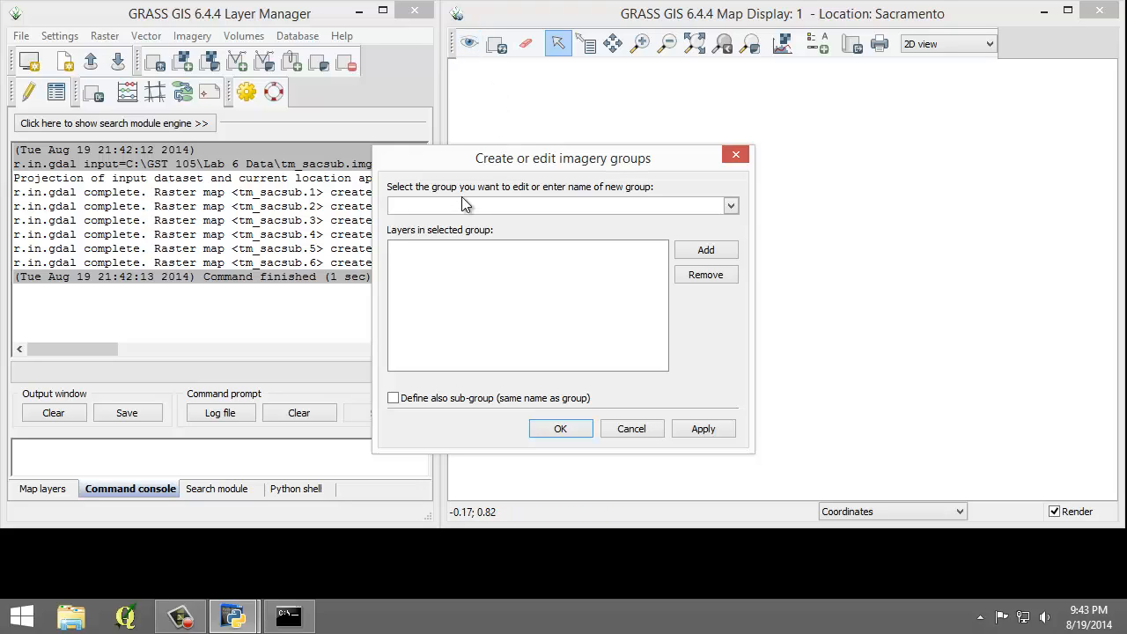
text(tm_sacsub_)
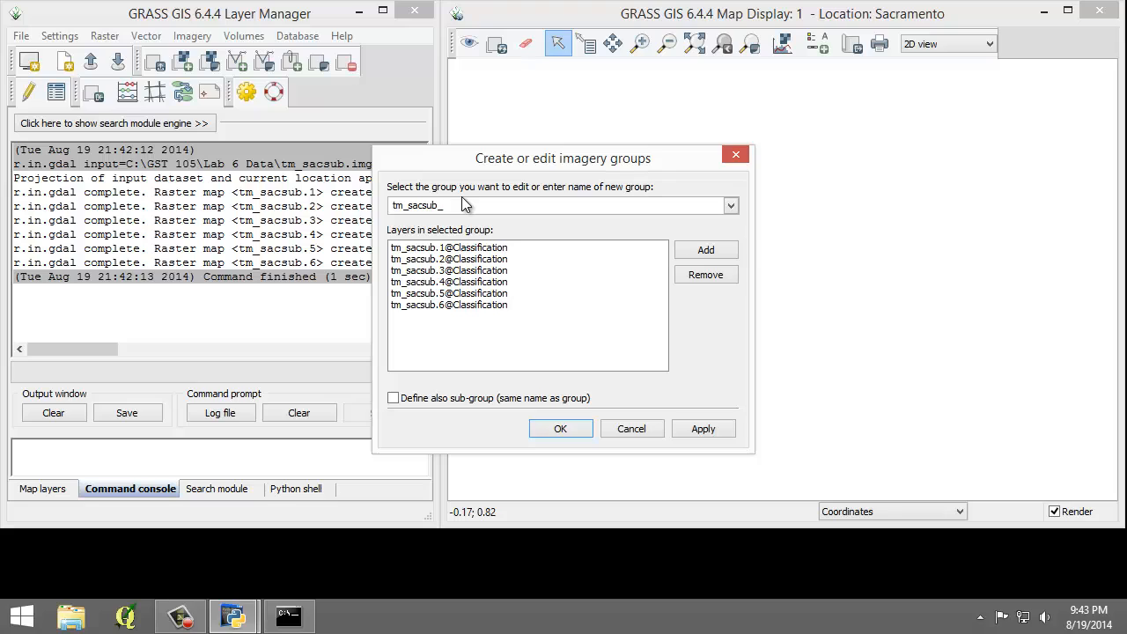
text(group)
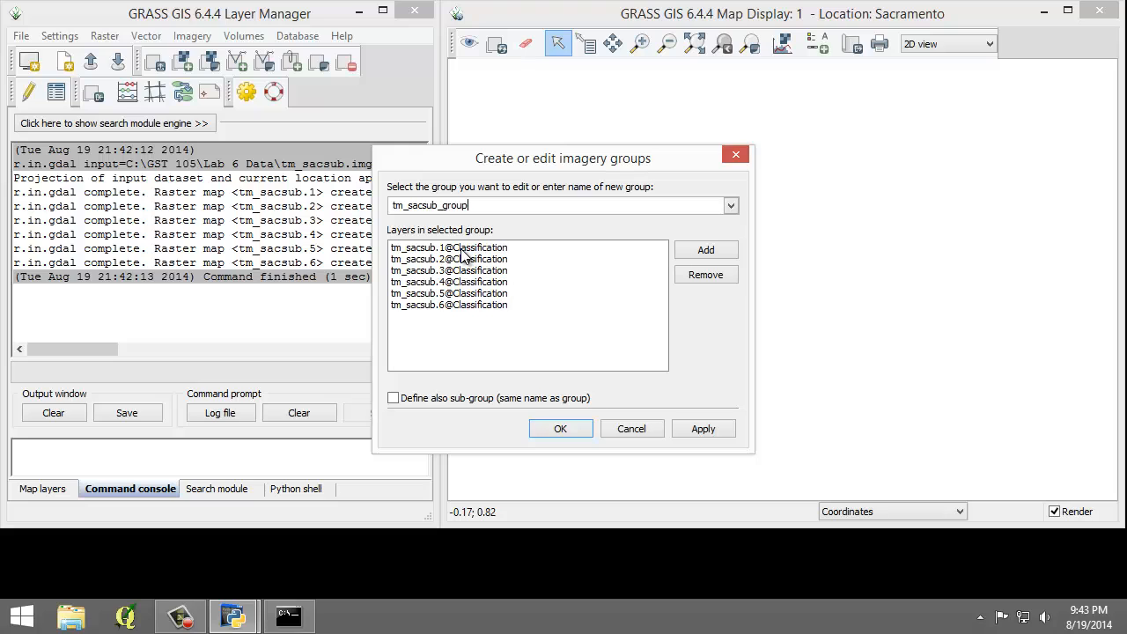
click(705, 249)
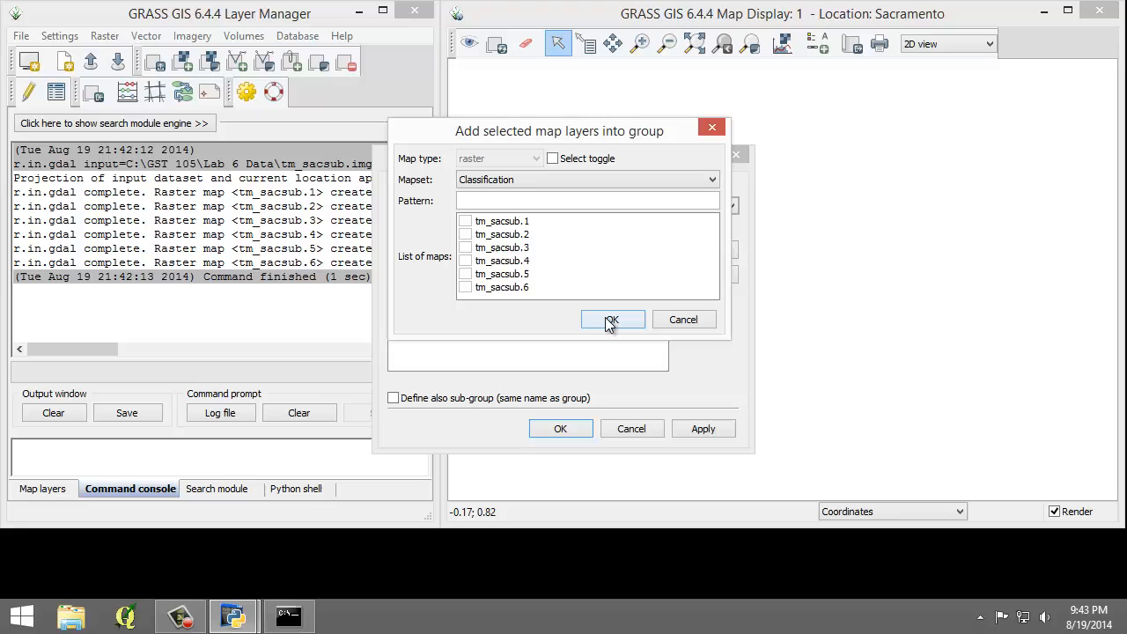
click(611, 319)
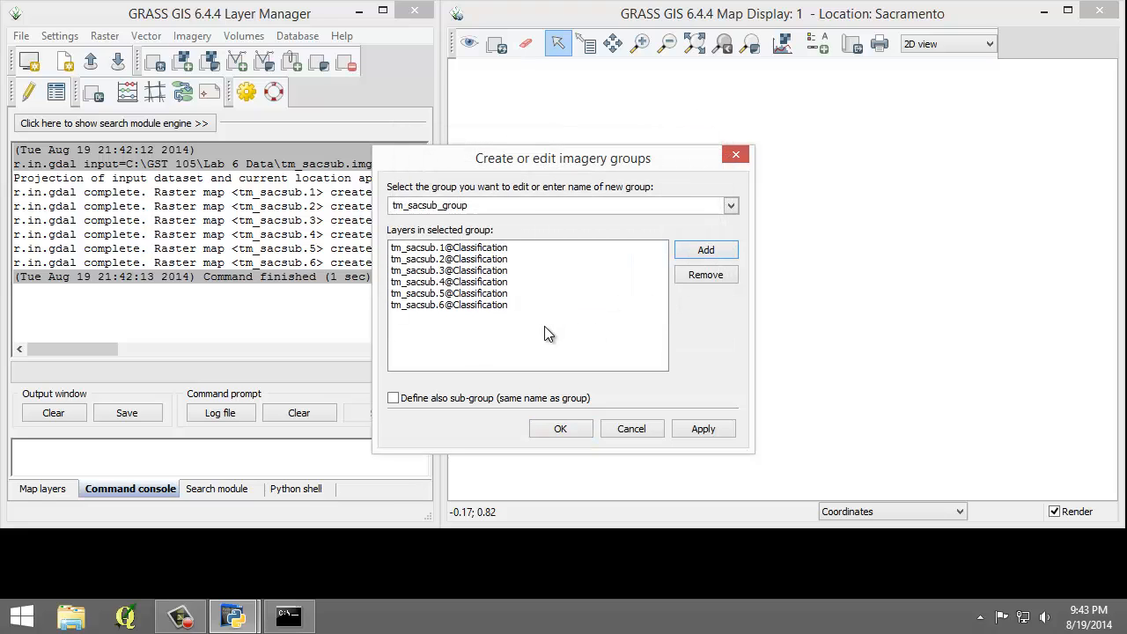
mouse_move(504, 335)
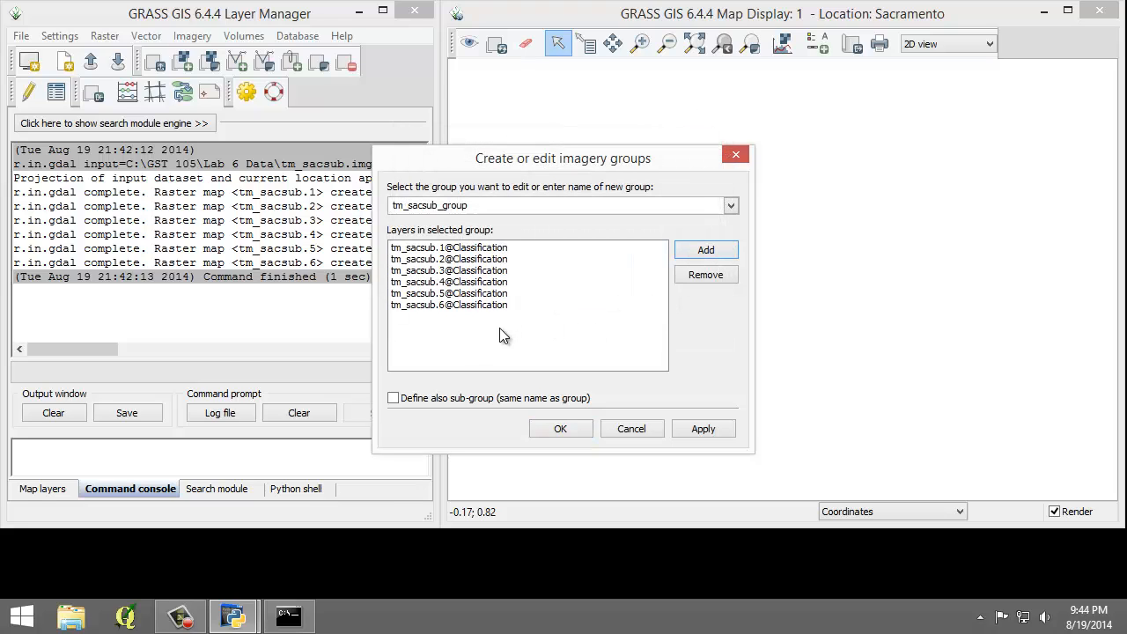
click(392, 398)
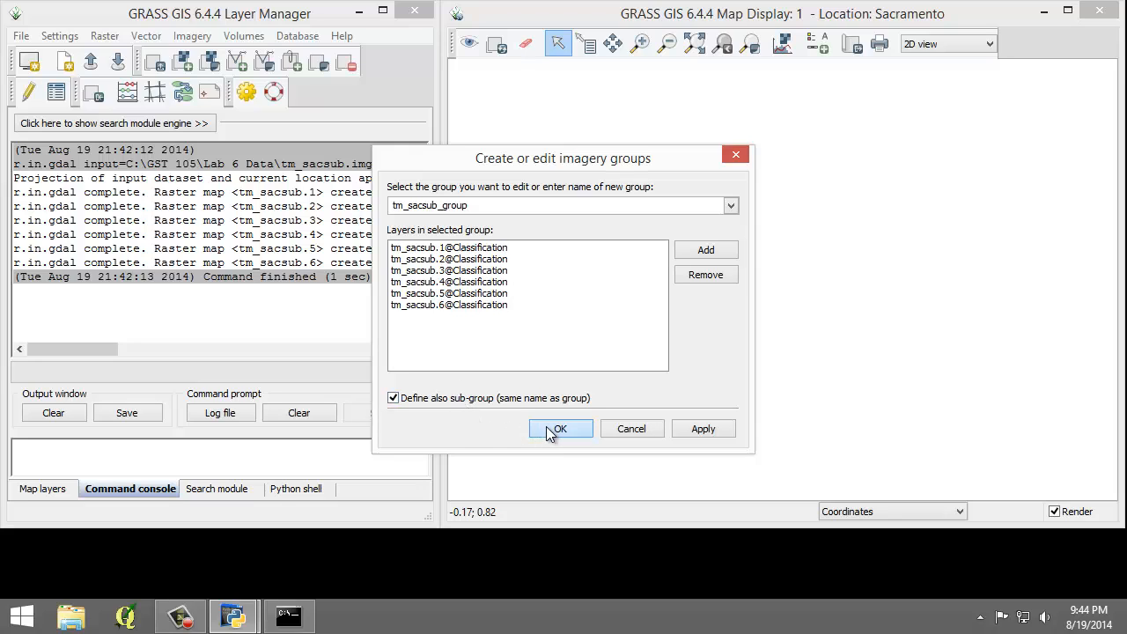
click(560, 428)
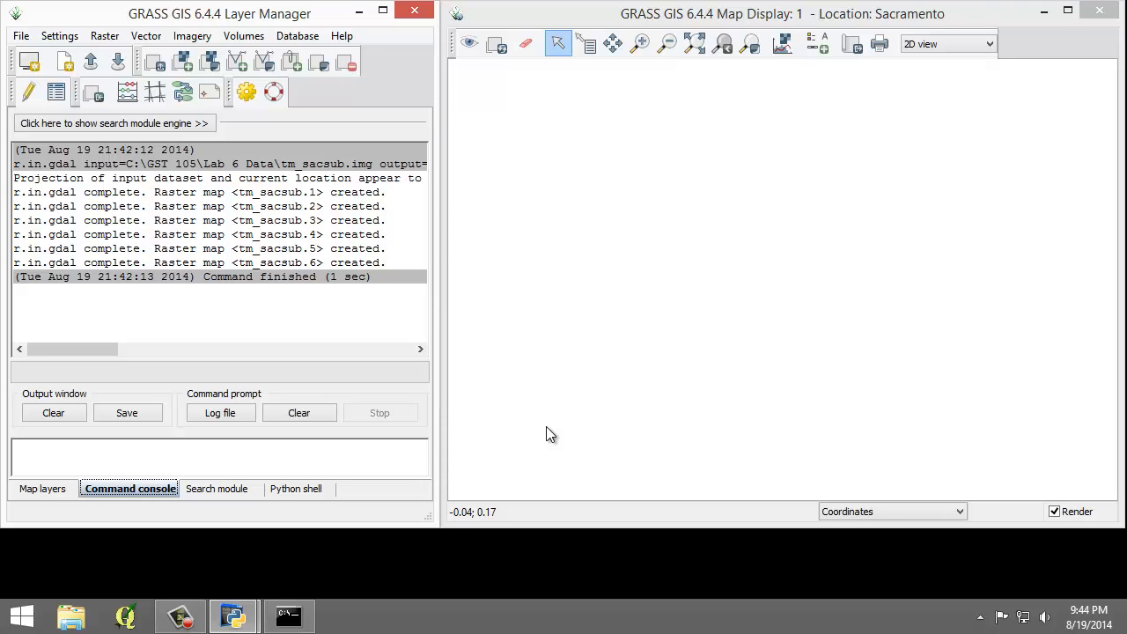
Run g.region set to match raster tm_sacsub.1, then close the region dialog
click(59, 36)
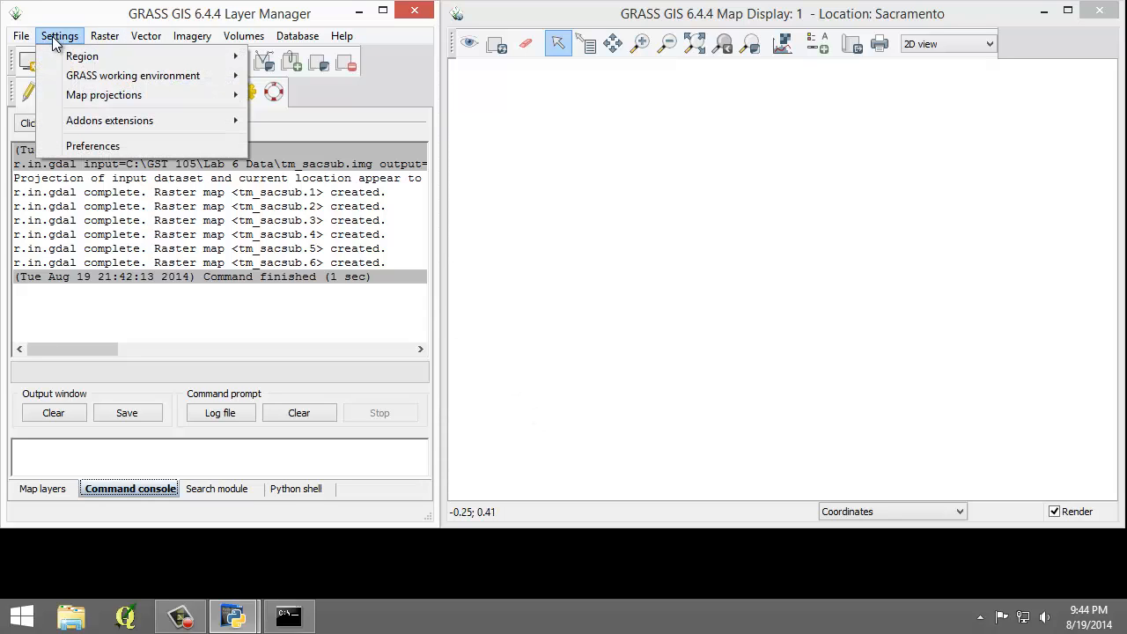
mouse_move(92, 55)
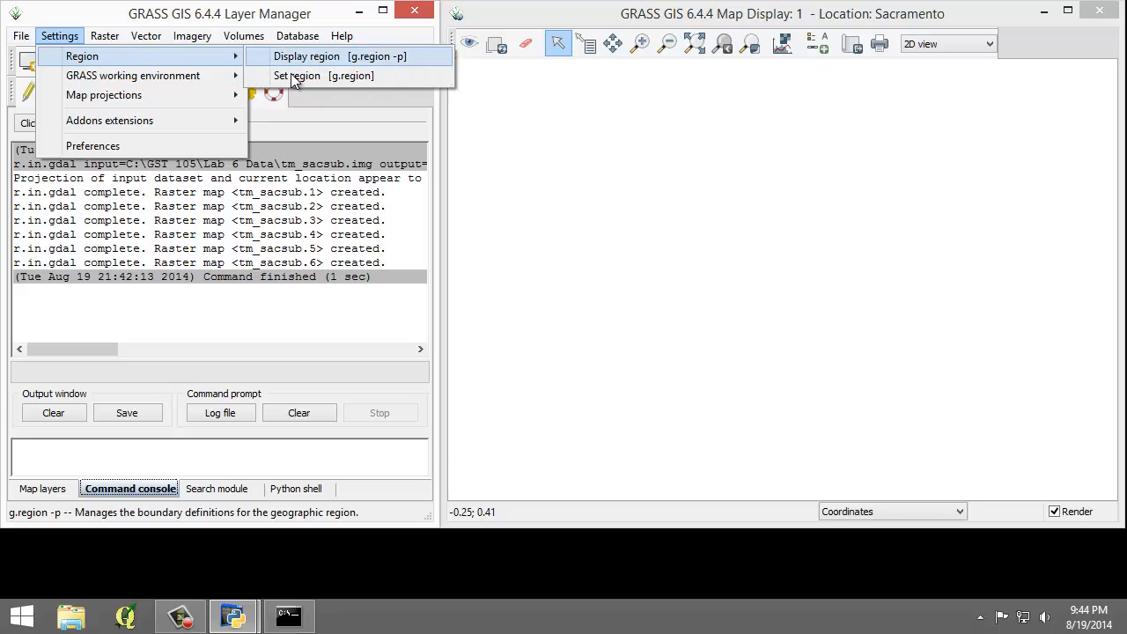
click(297, 76)
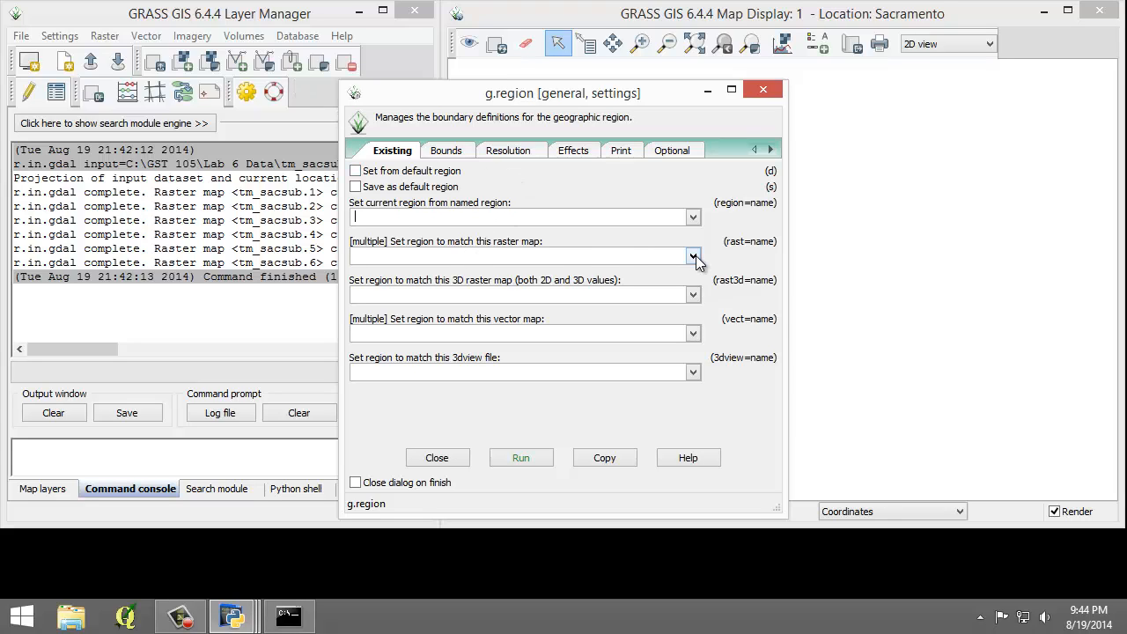
click(693, 255)
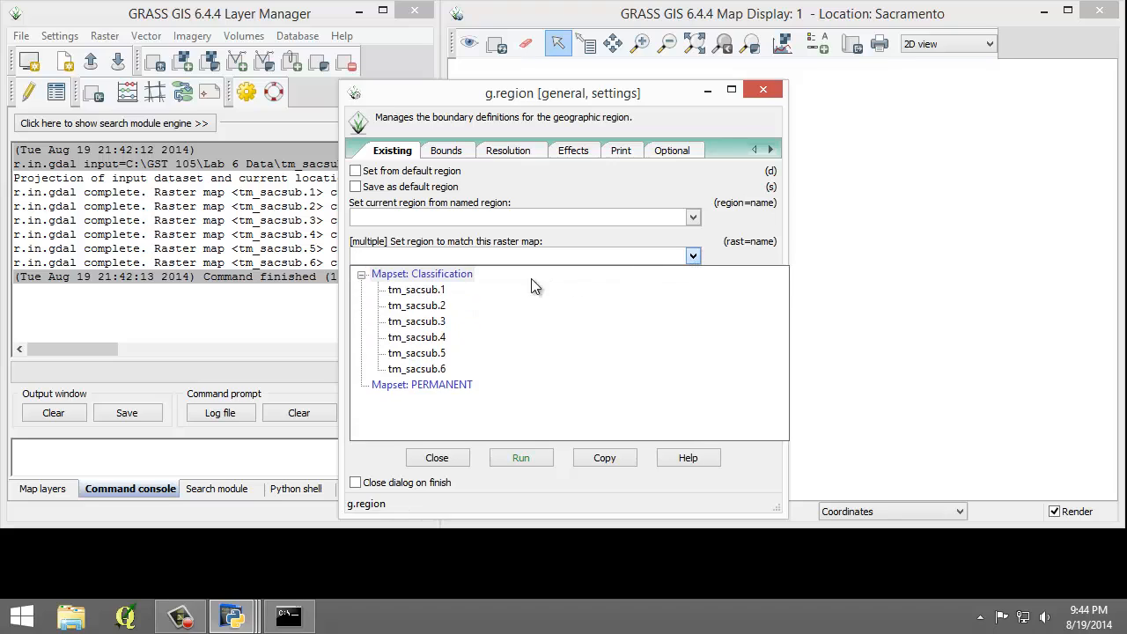
click(416, 290)
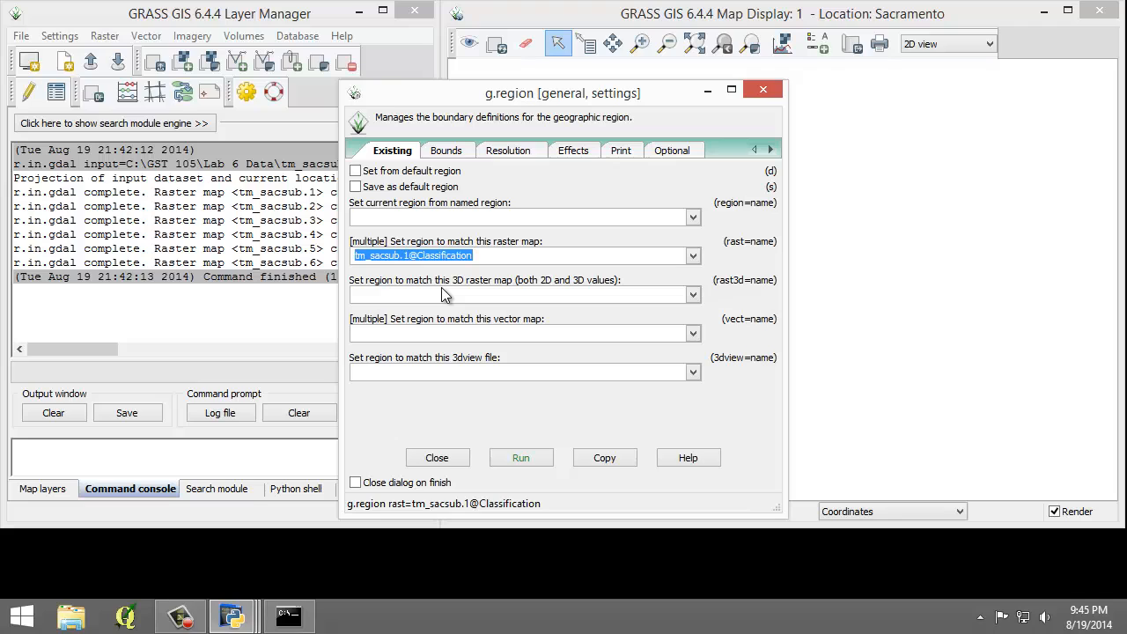
mouse_move(521, 457)
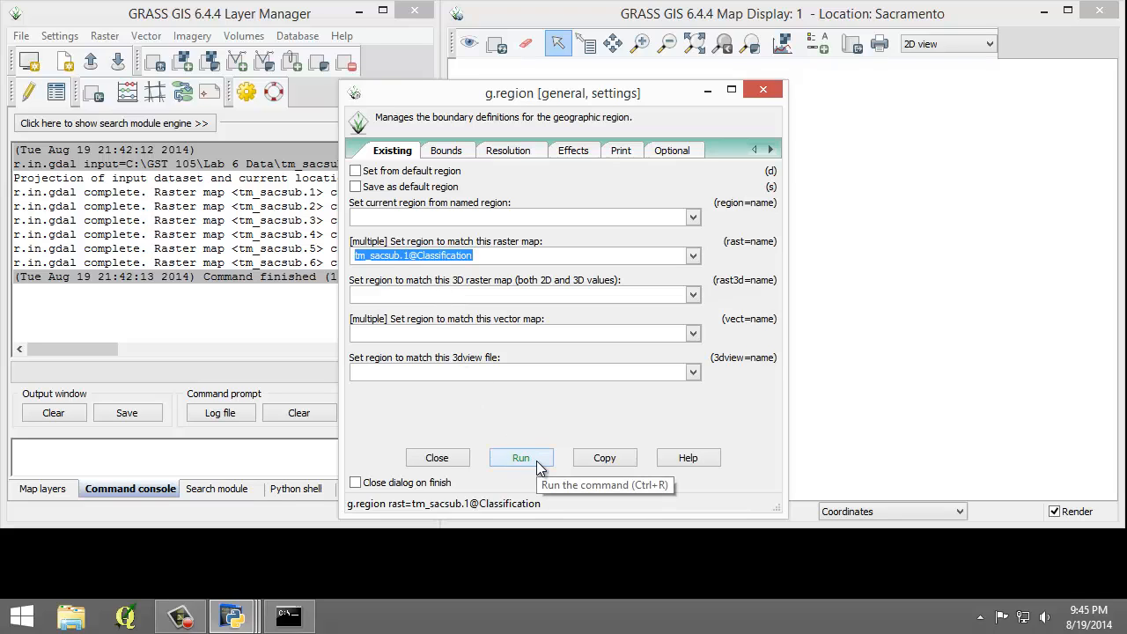
click(520, 457)
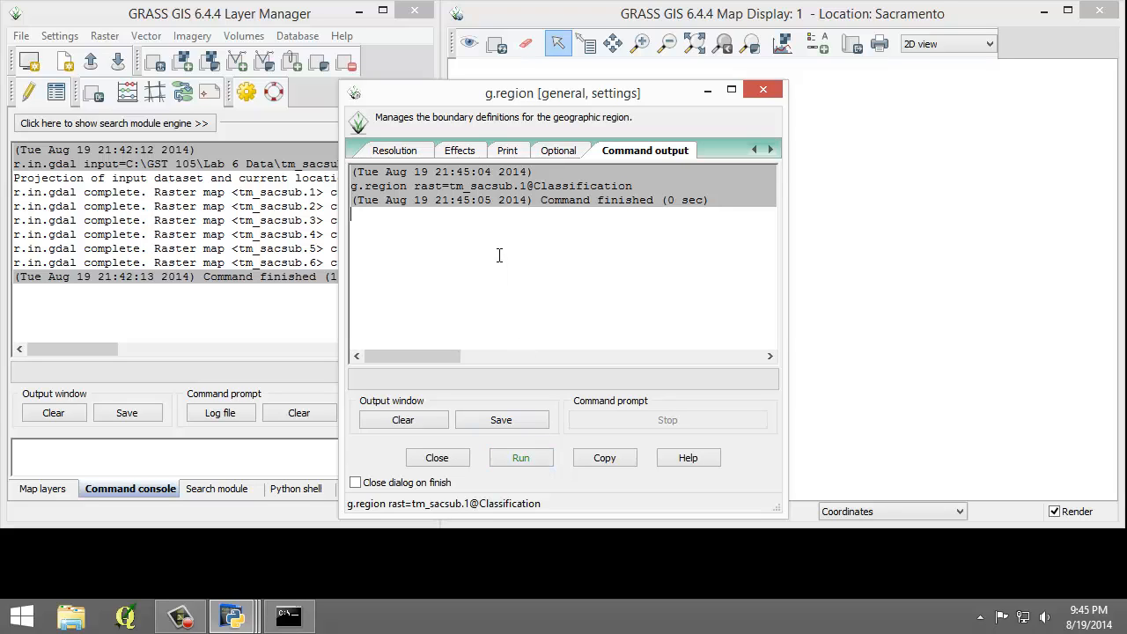
mouse_move(495, 266)
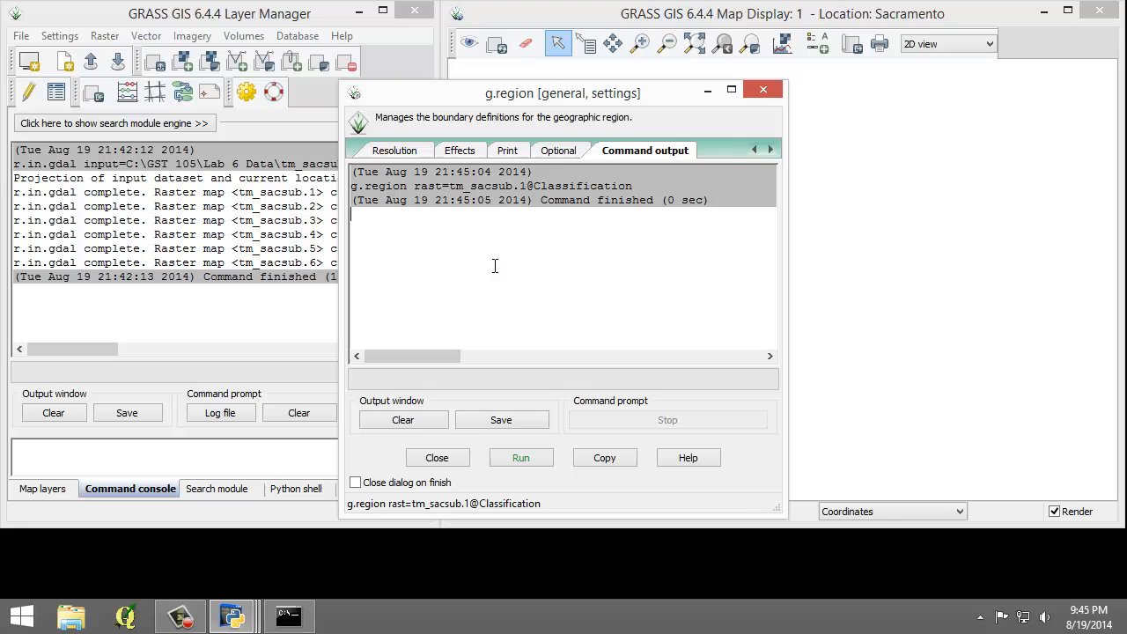
click(437, 457)
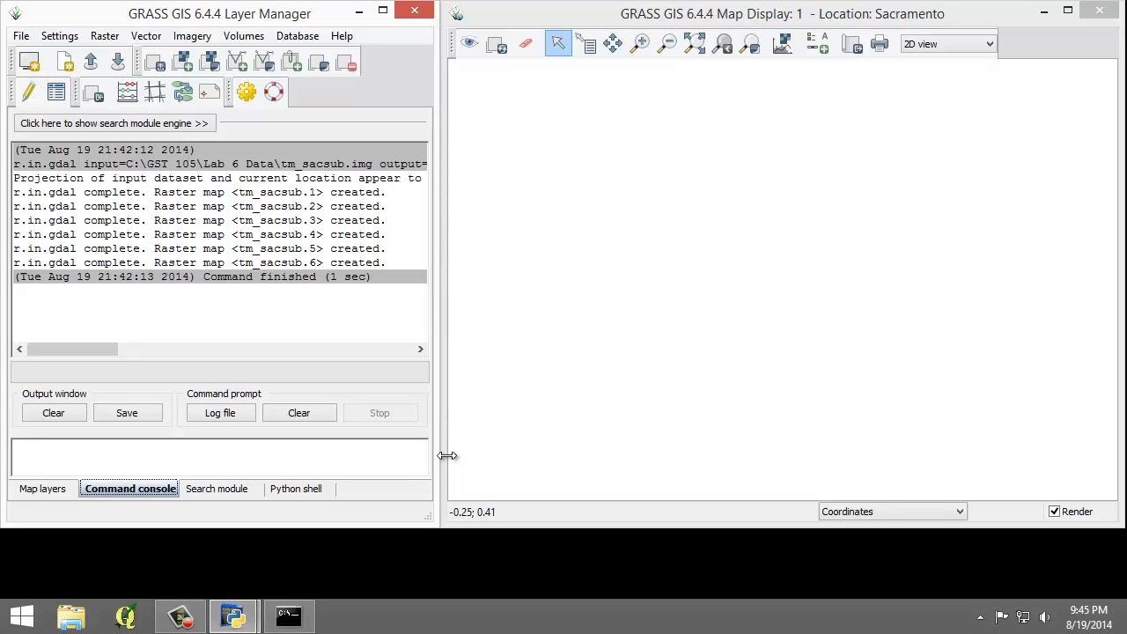
mouse_move(688, 454)
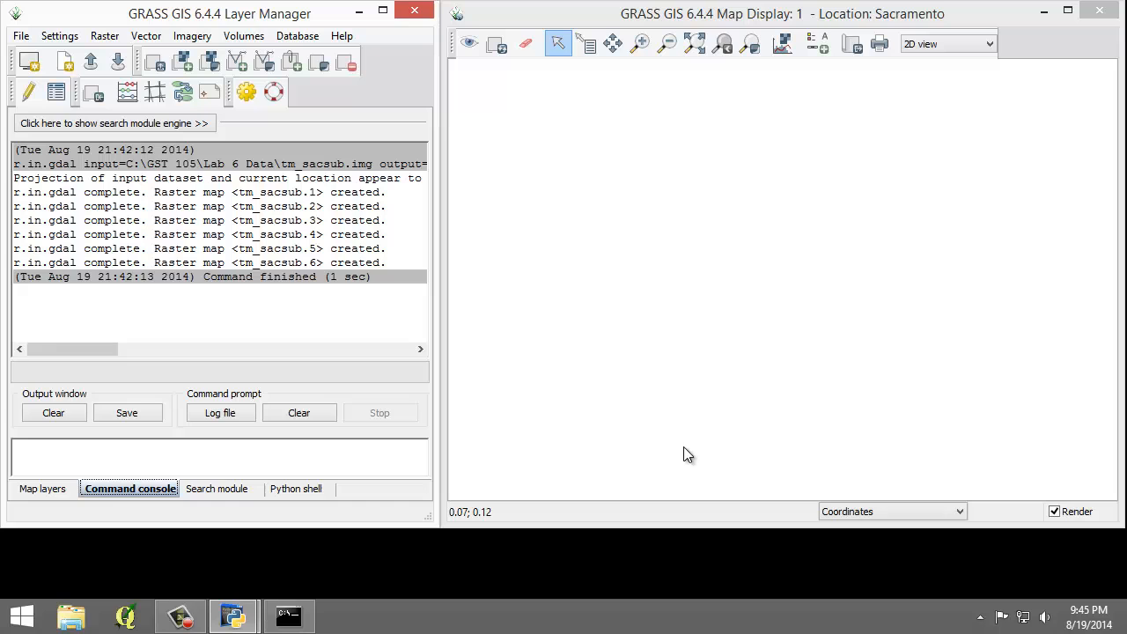